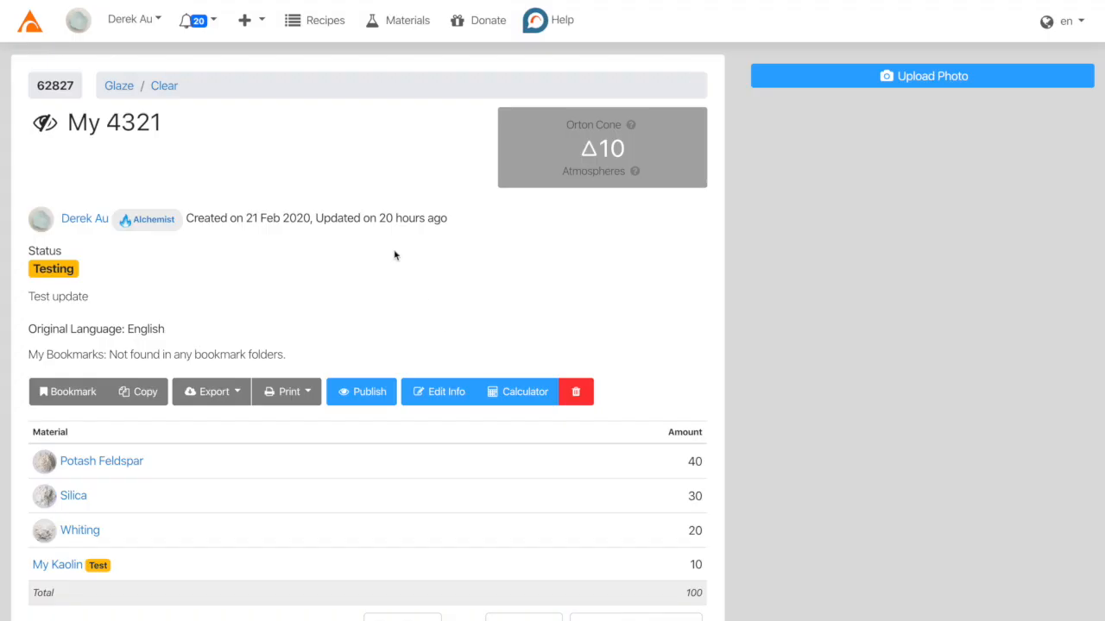
{"action": "mouse_move", "coordinate": [429, 346]}
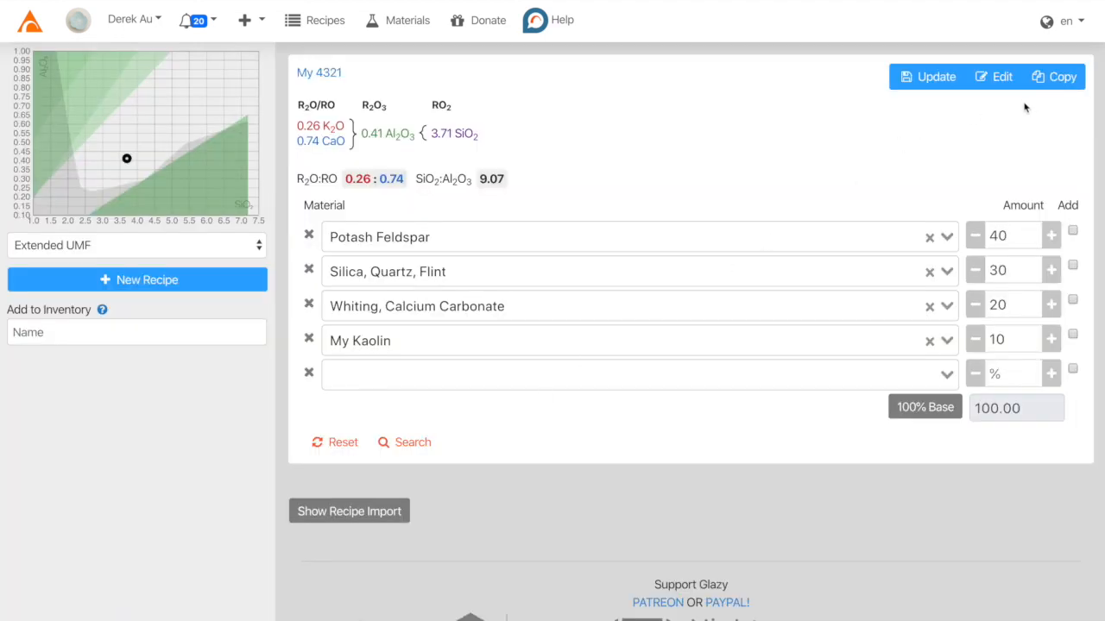
Copy My 4321, name it 'My 4321 Wollastonite', and search for 'wolla' as a material
{"action": "left_click", "coordinate": [1054, 76]}
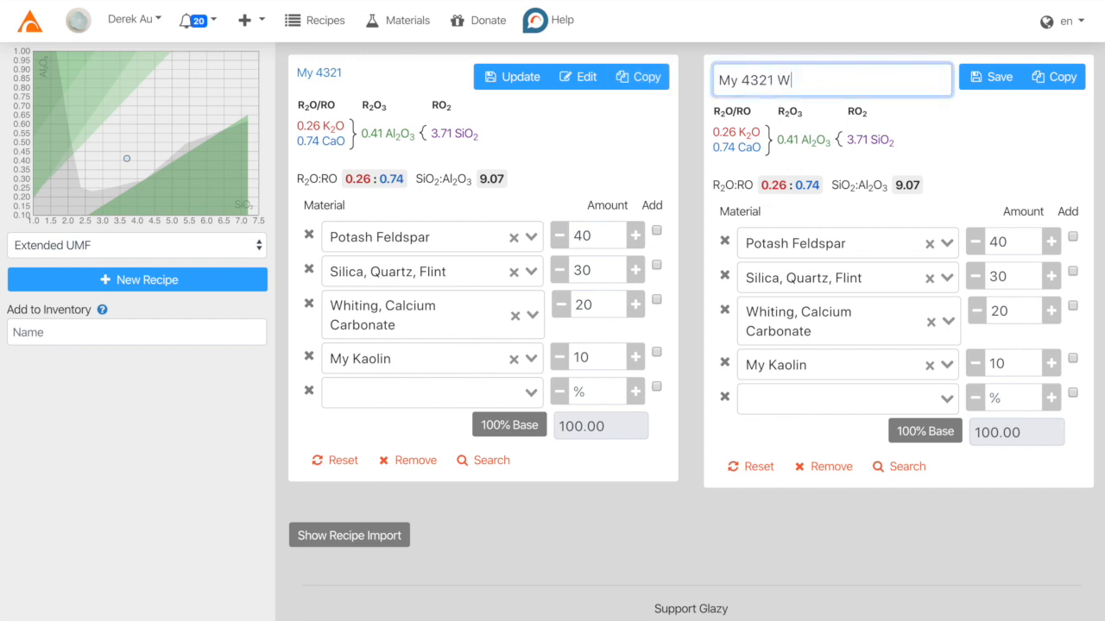
{"action": "type", "text": "ollastonite"}
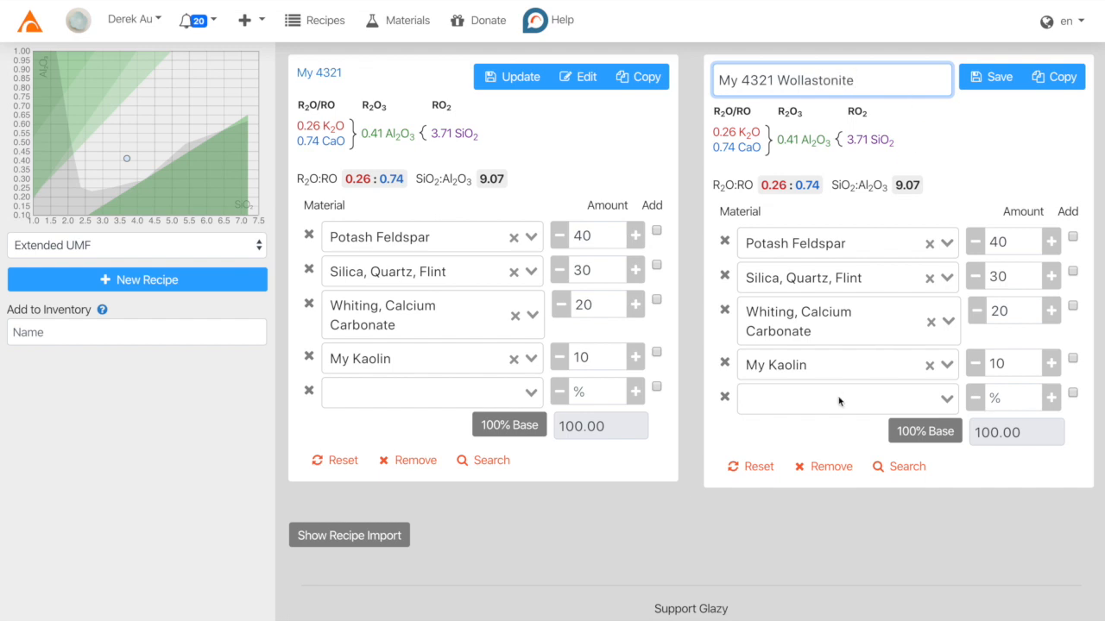
{"action": "type", "text": "wollaston"}
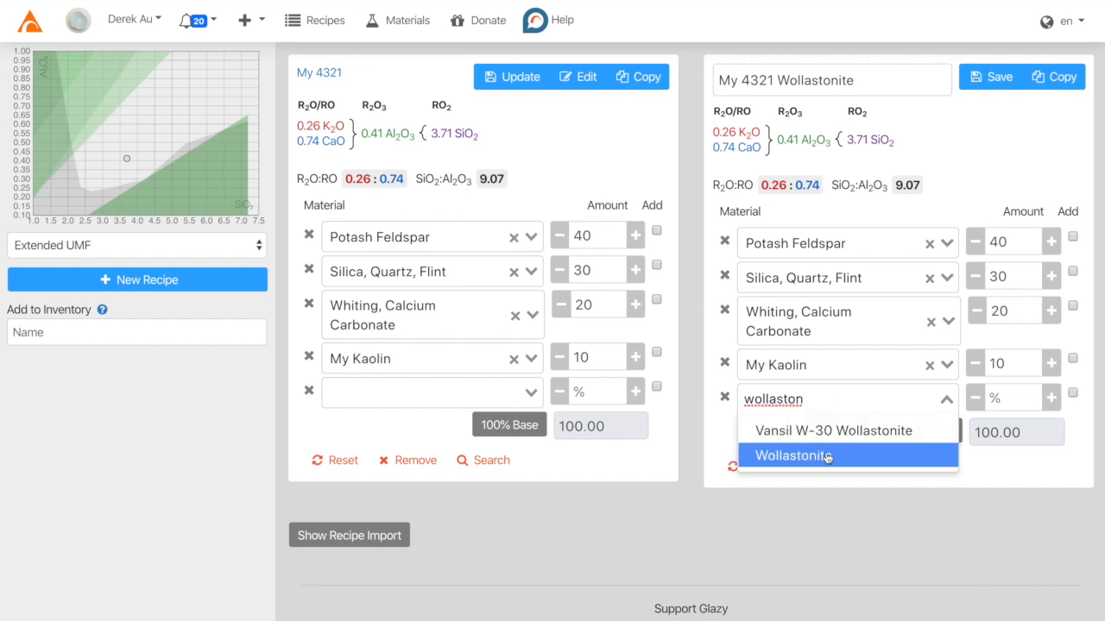
Add Wollastonite and remove Whiting, Calcium Carbonate, leaving an 80 base
{"action": "left_click", "coordinate": [790, 456]}
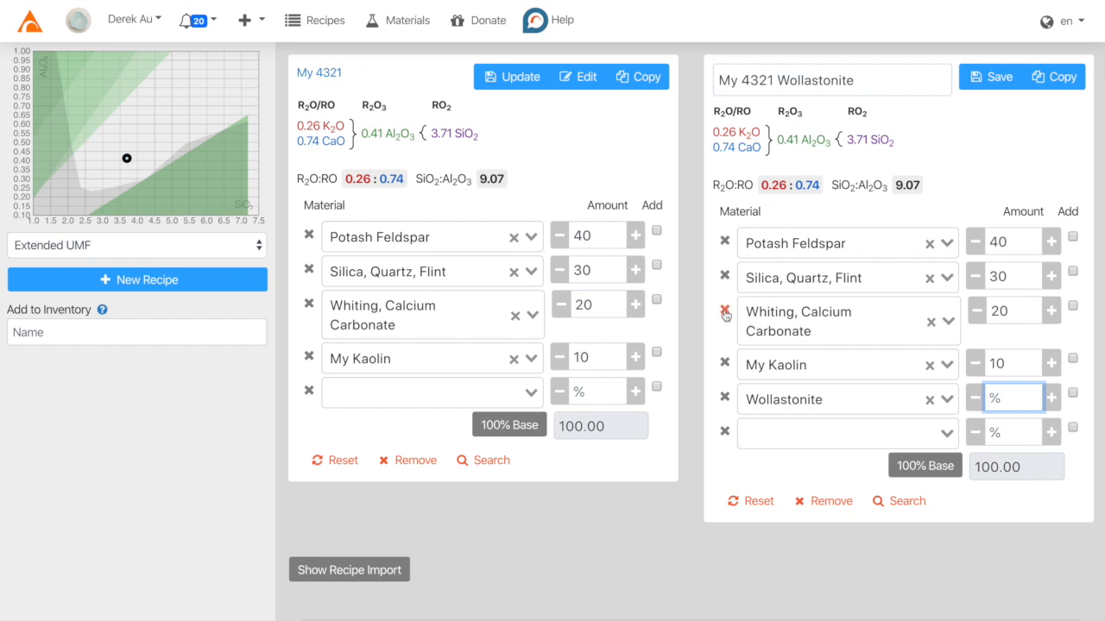
{"action": "left_click", "coordinate": [724, 311]}
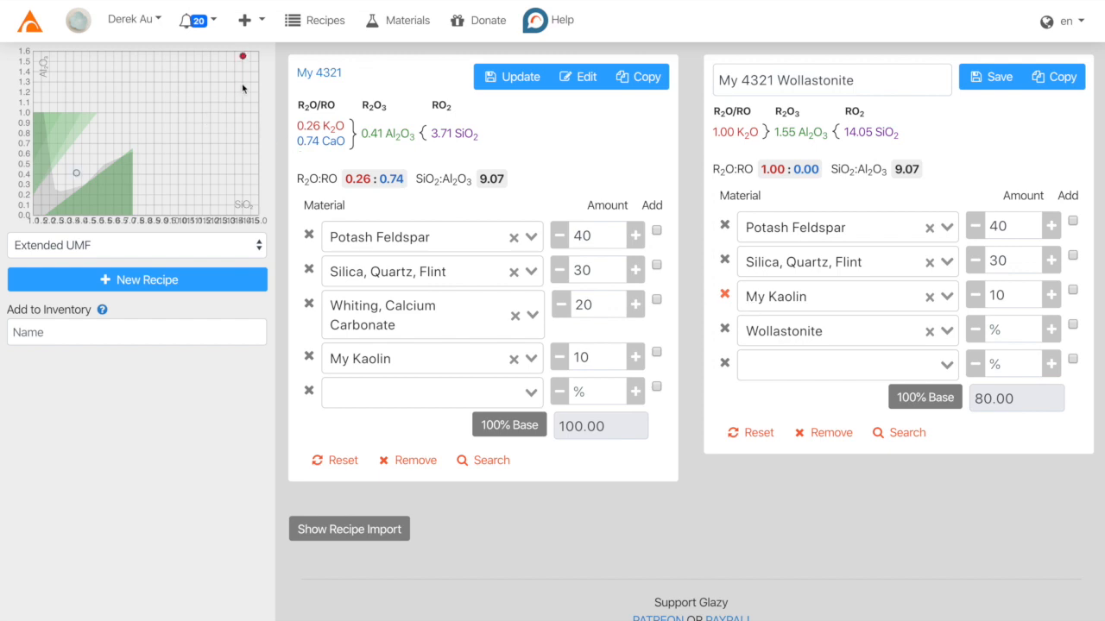
{"action": "mouse_move", "coordinate": [240, 87]}
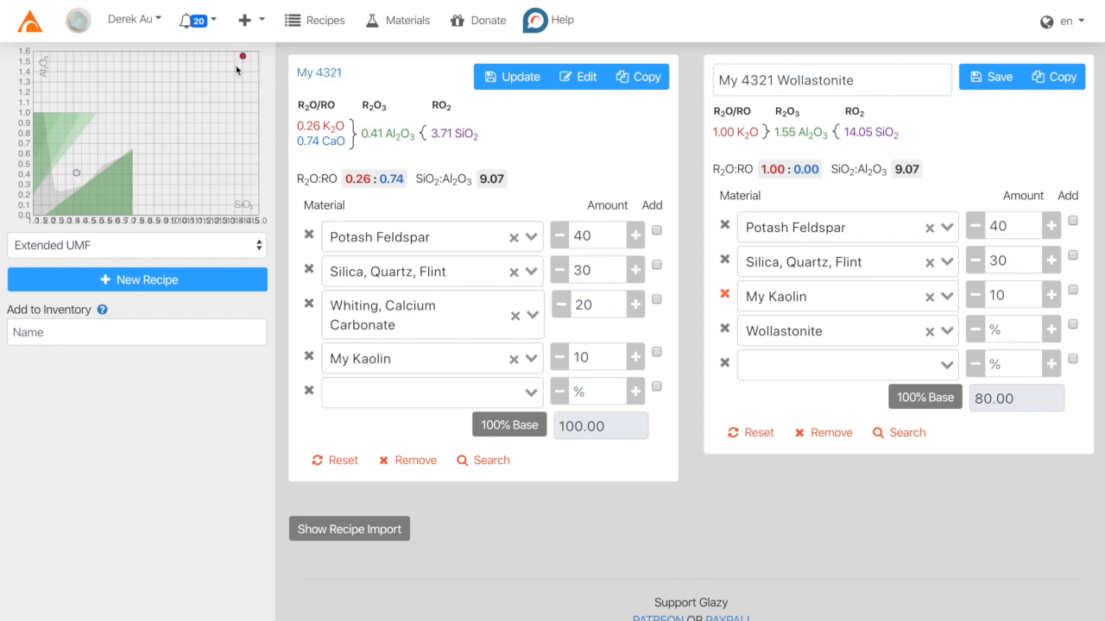
{"action": "mouse_move", "coordinate": [244, 62]}
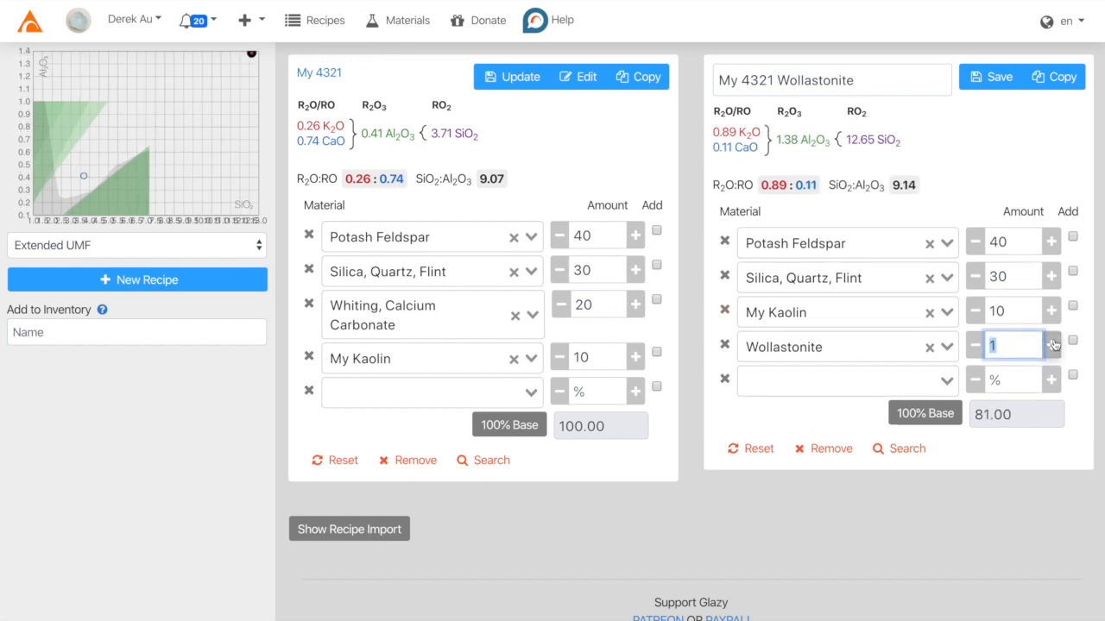
Raise Wollastonite to 23.3, matching the original 0.26 K2O : 0.74 CaO ratio
{"action": "left_click", "coordinate": [1051, 345]}
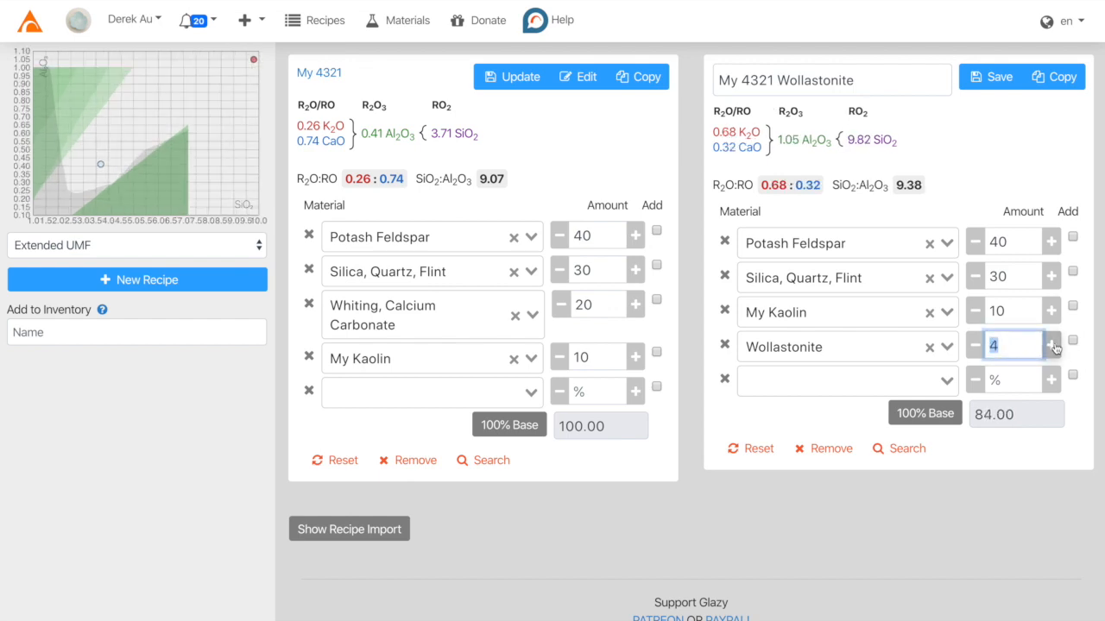
{"action": "left_click", "coordinate": [1051, 346]}
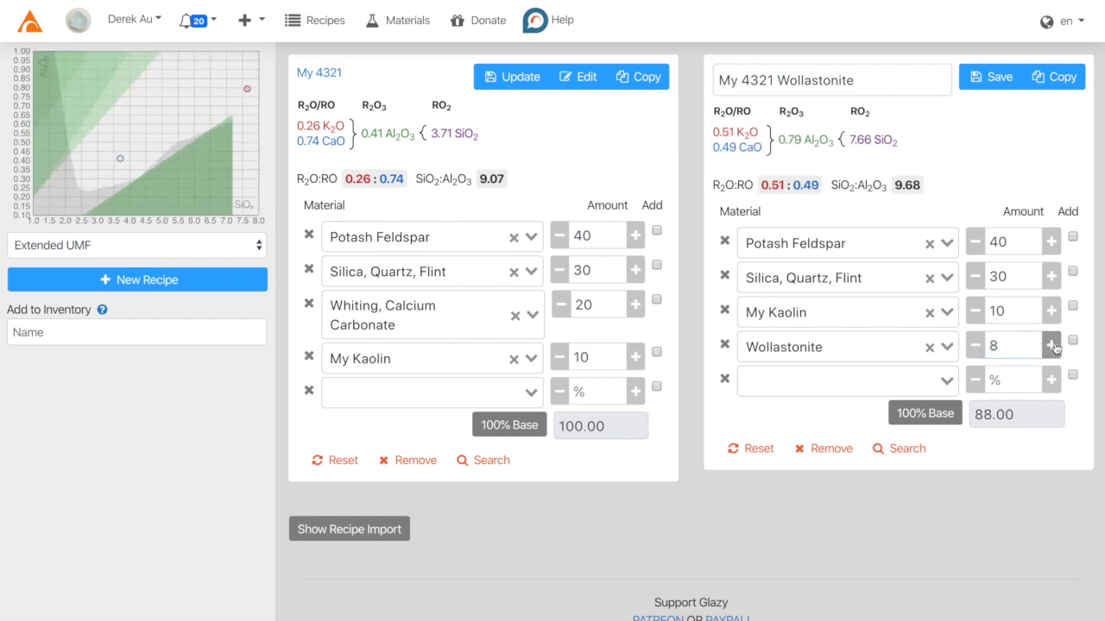
{"action": "left_click", "coordinate": [1051, 345]}
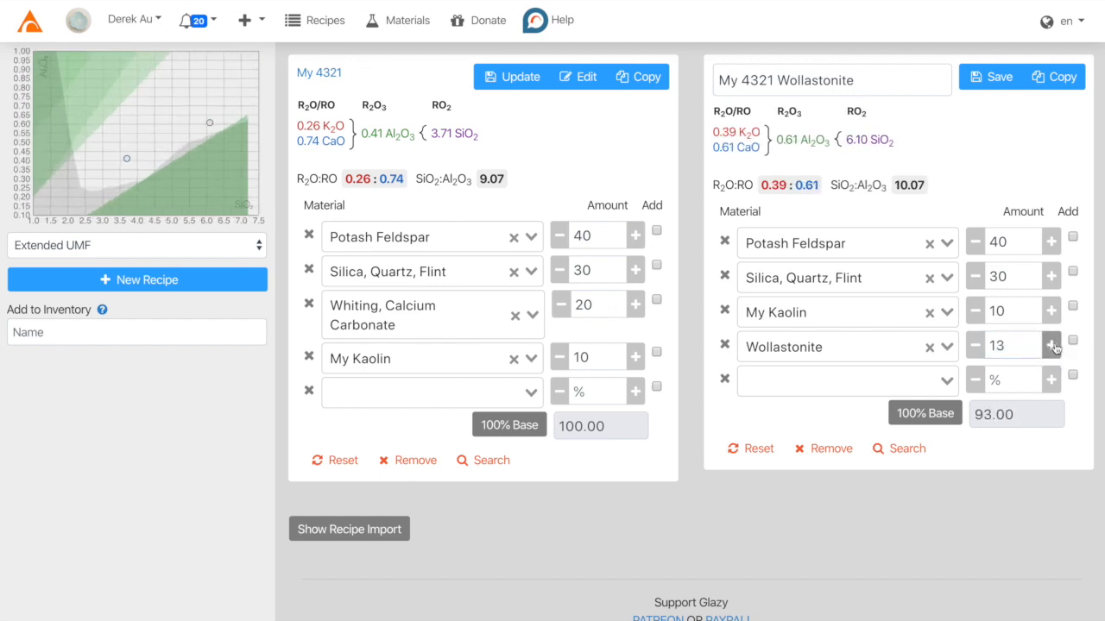
{"action": "left_click", "coordinate": [1051, 346]}
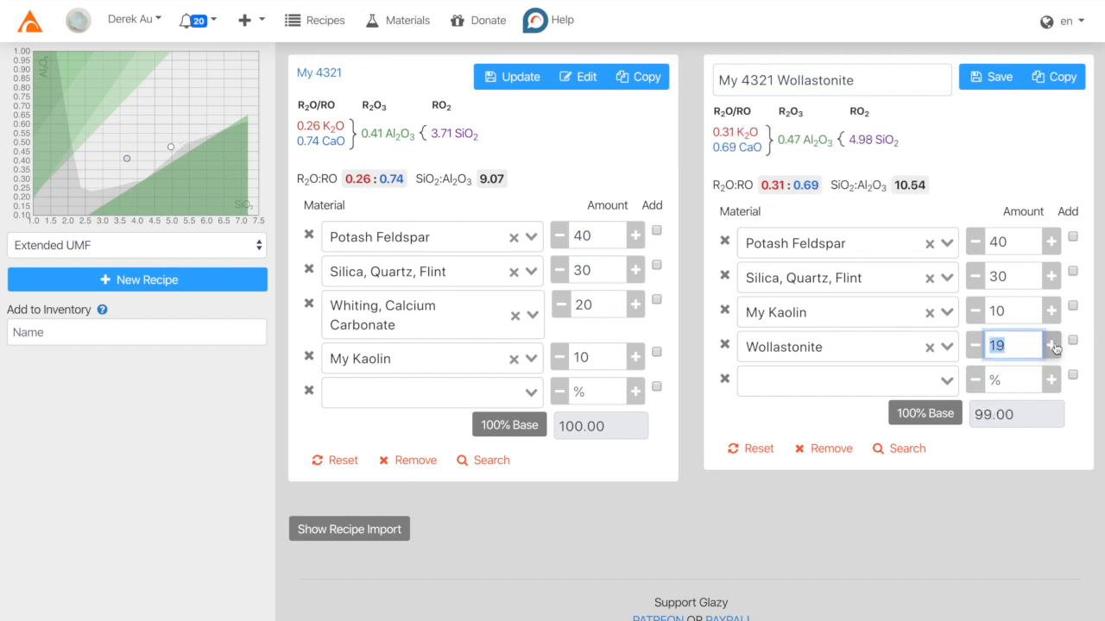
{"action": "left_click", "coordinate": [1050, 346]}
{"action": "type", "text": "23.3"}
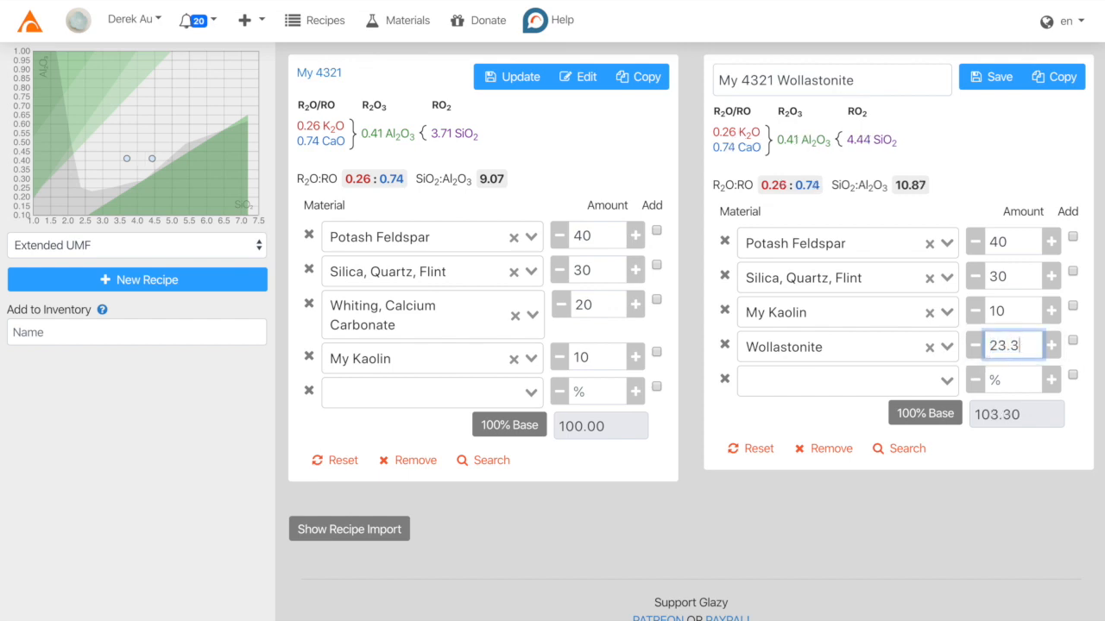
{"action": "mouse_move", "coordinate": [152, 159]}
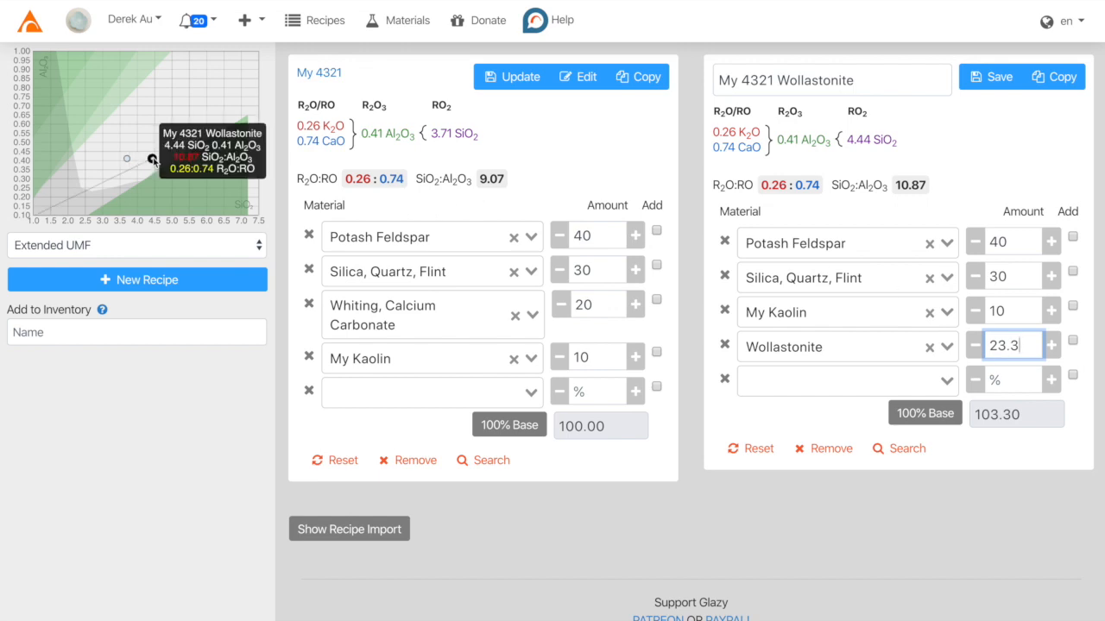
{"action": "mouse_move", "coordinate": [126, 167]}
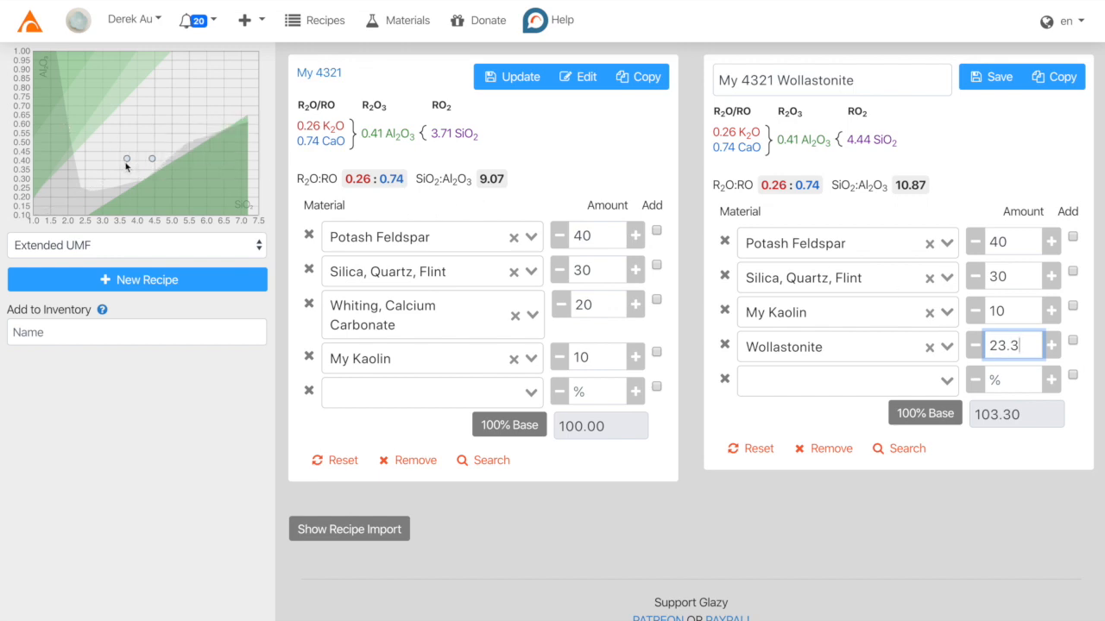
{"action": "mouse_move", "coordinate": [216, 191]}
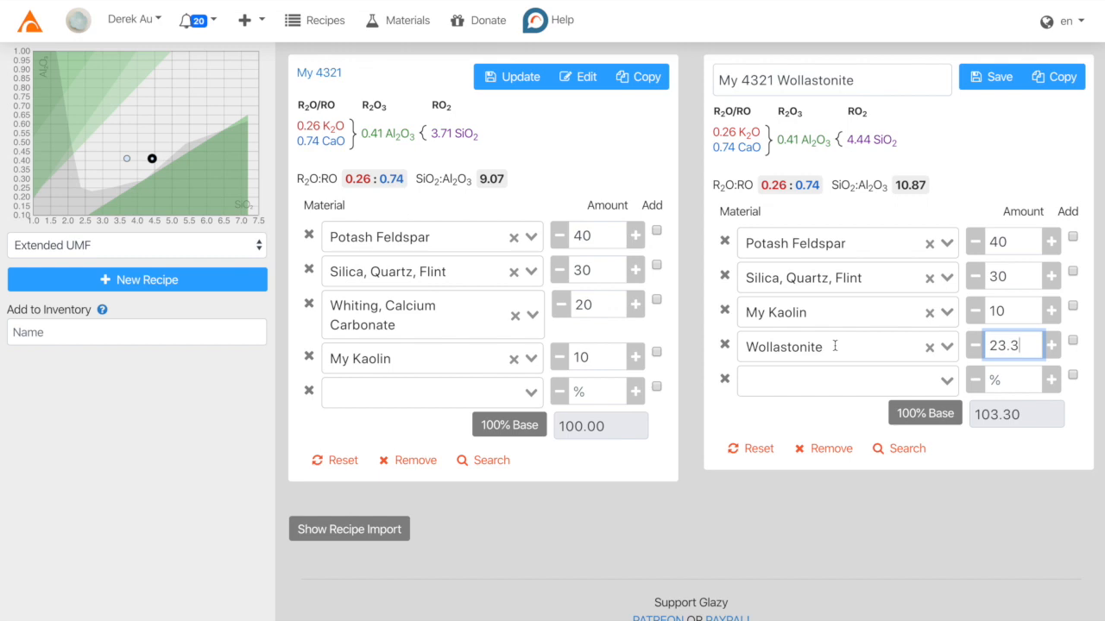
{"action": "mouse_move", "coordinate": [858, 290]}
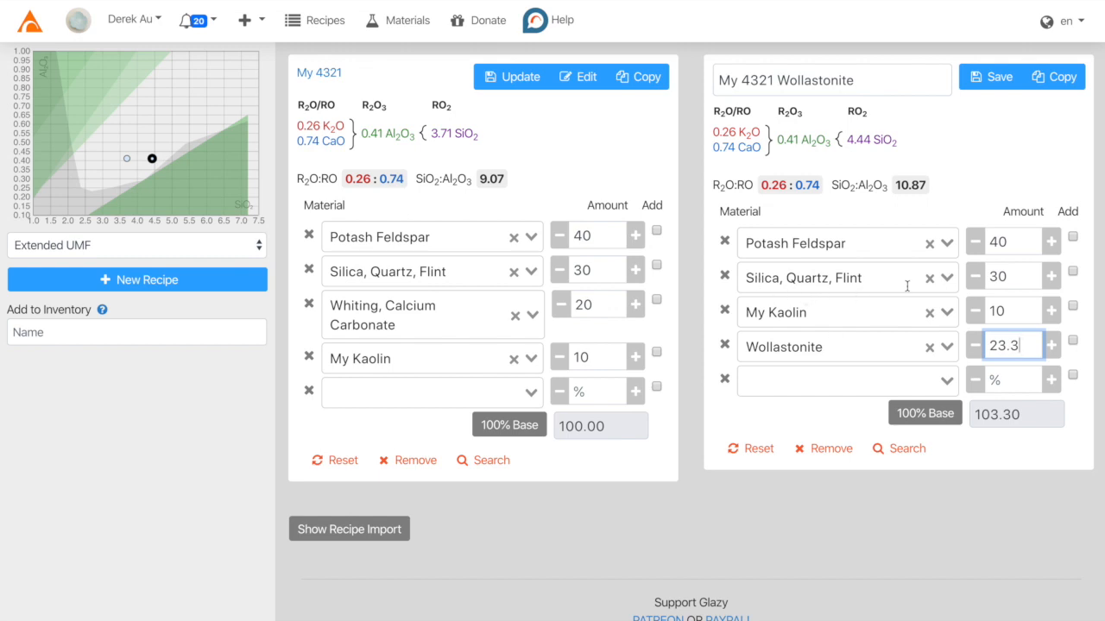
{"action": "mouse_move", "coordinate": [974, 288]}
{"action": "type", "text": "19"}
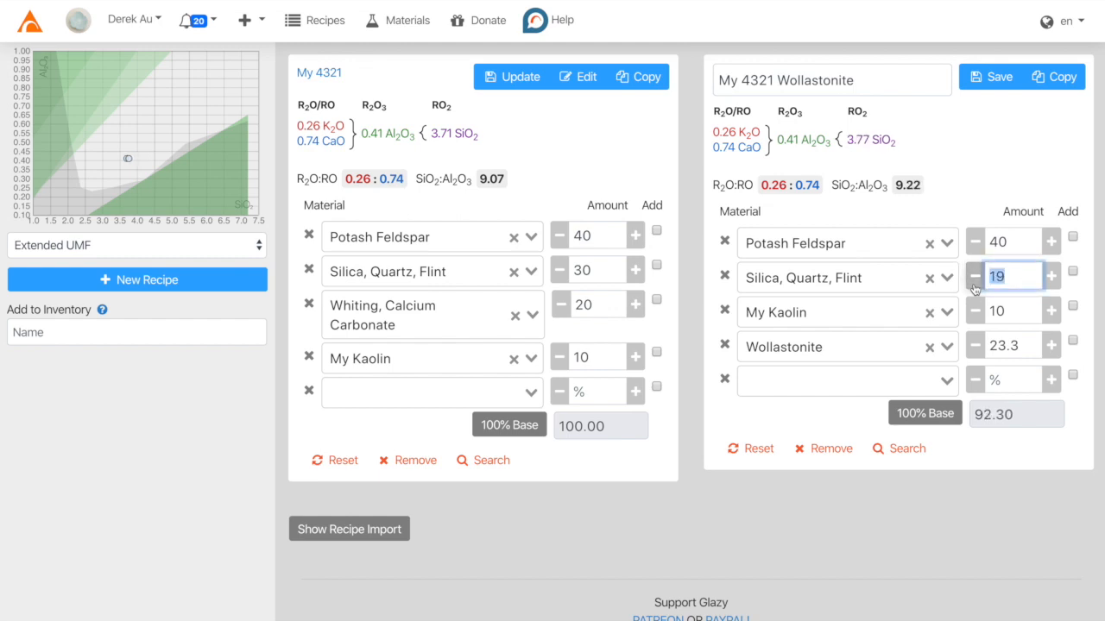
Lower Silica to 18, matching the original SiO2:Al2O3 ratio of 9.07
{"action": "left_click", "coordinate": [974, 276]}
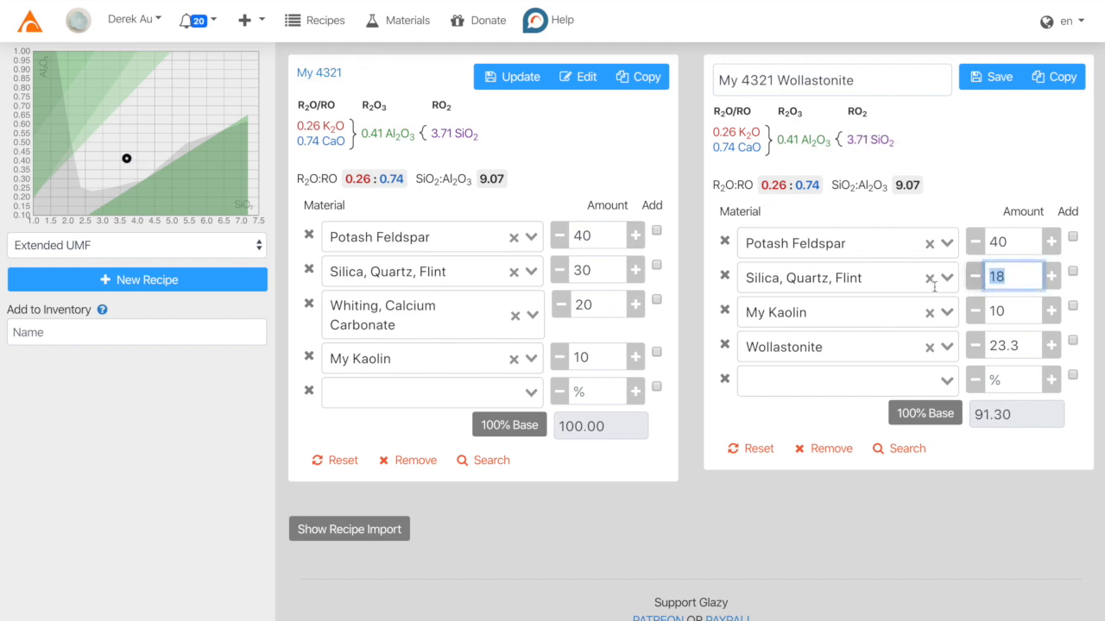
{"action": "mouse_move", "coordinate": [509, 222]}
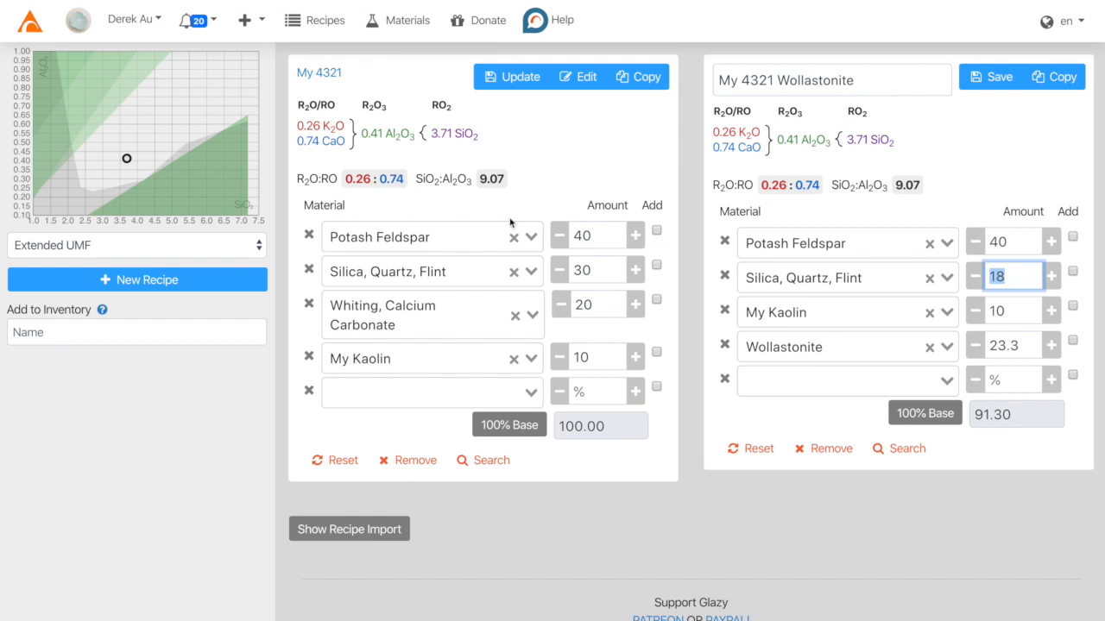
{"action": "mouse_move", "coordinate": [625, 328]}
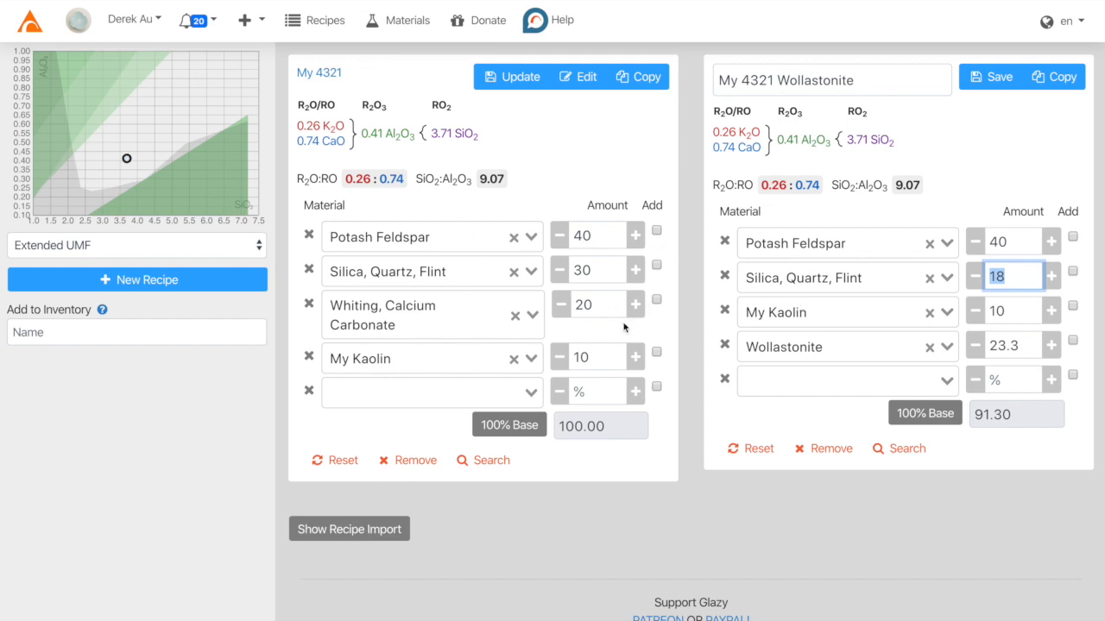
{"action": "mouse_move", "coordinate": [792, 159]}
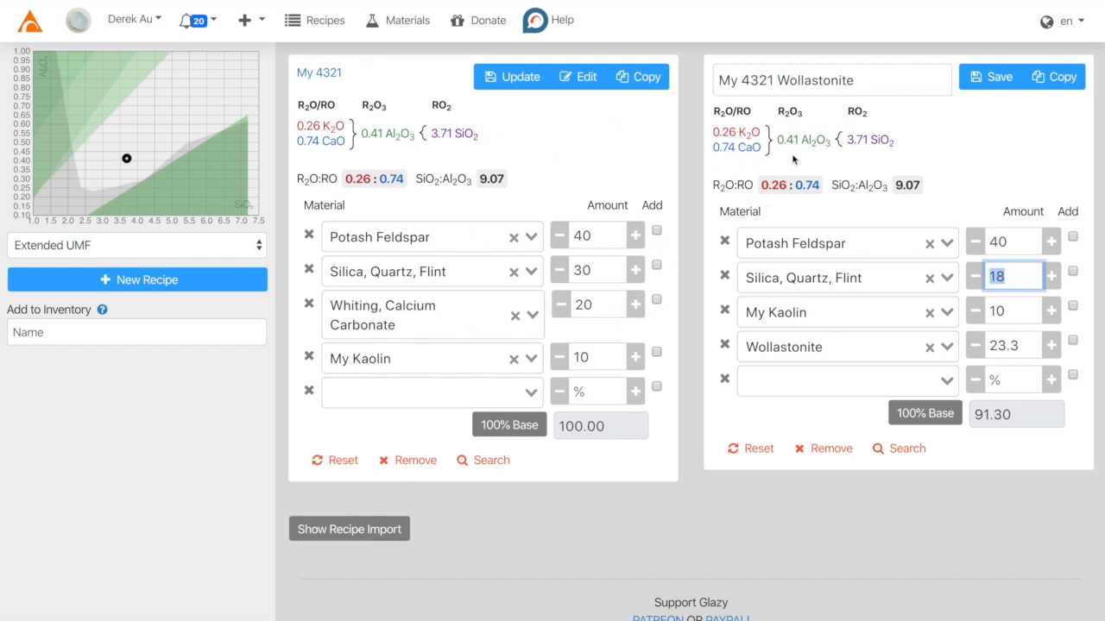
{"action": "mouse_move", "coordinate": [626, 193]}
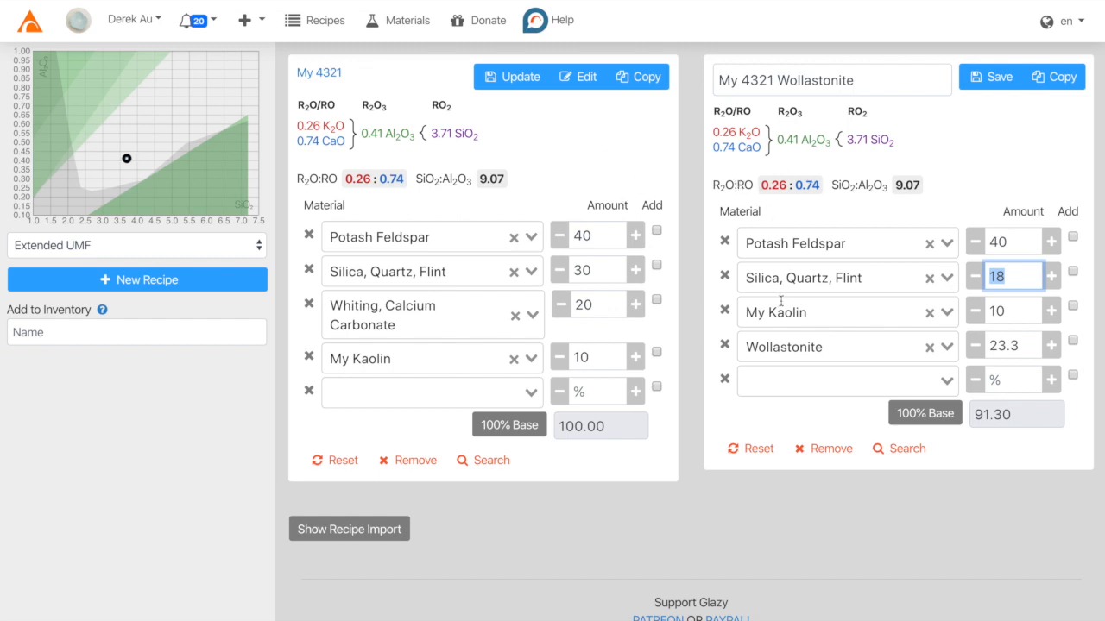
{"action": "mouse_move", "coordinate": [794, 358]}
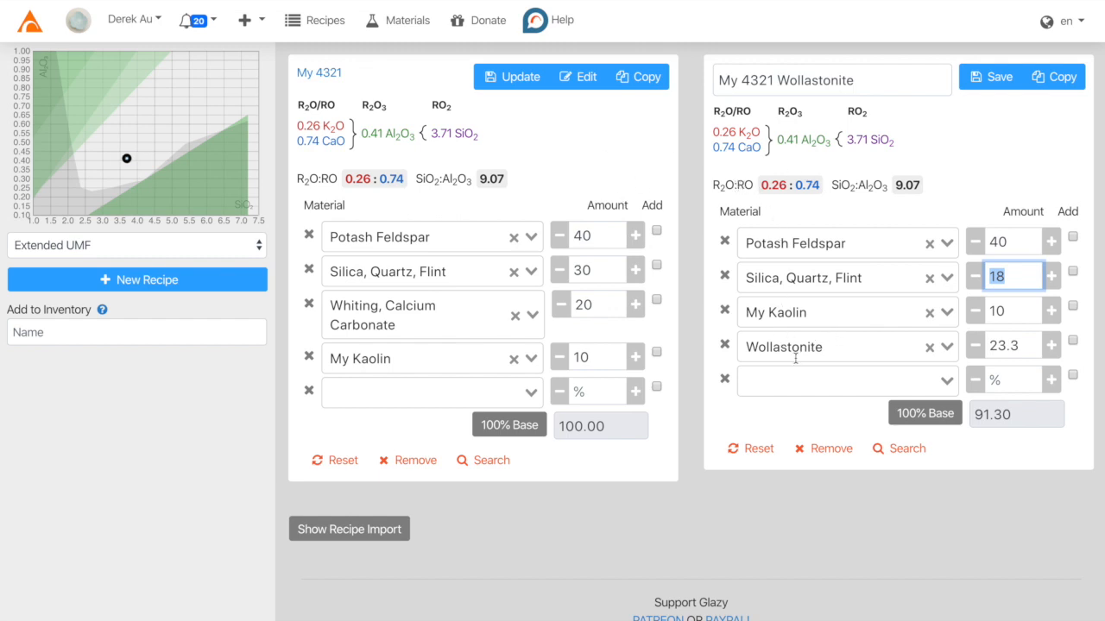
{"action": "mouse_move", "coordinate": [971, 164]}
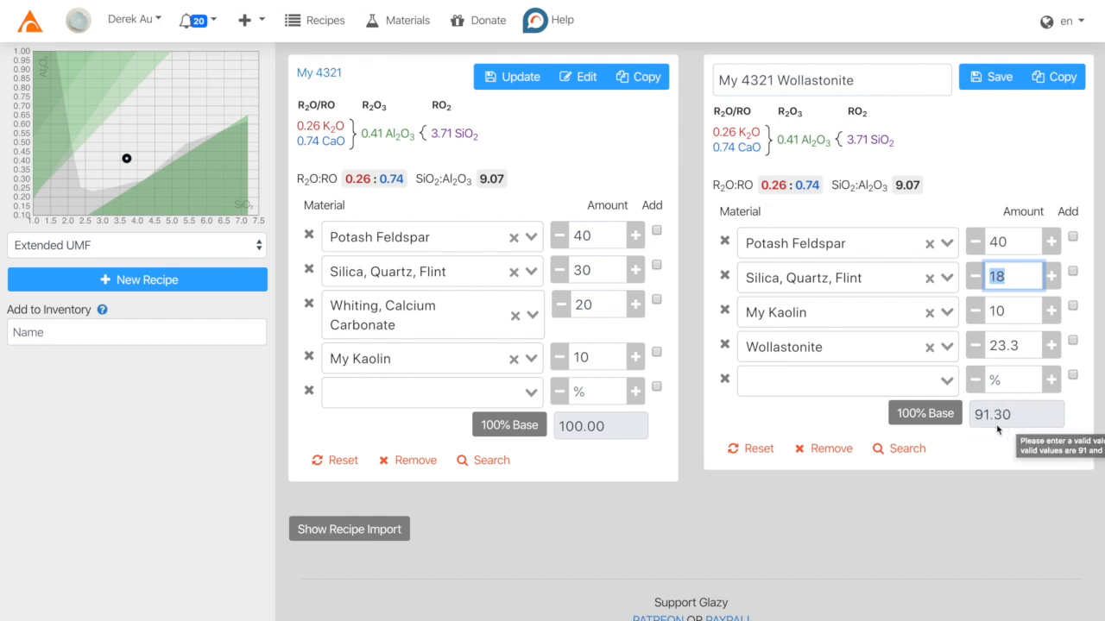
{"action": "mouse_move", "coordinate": [920, 430]}
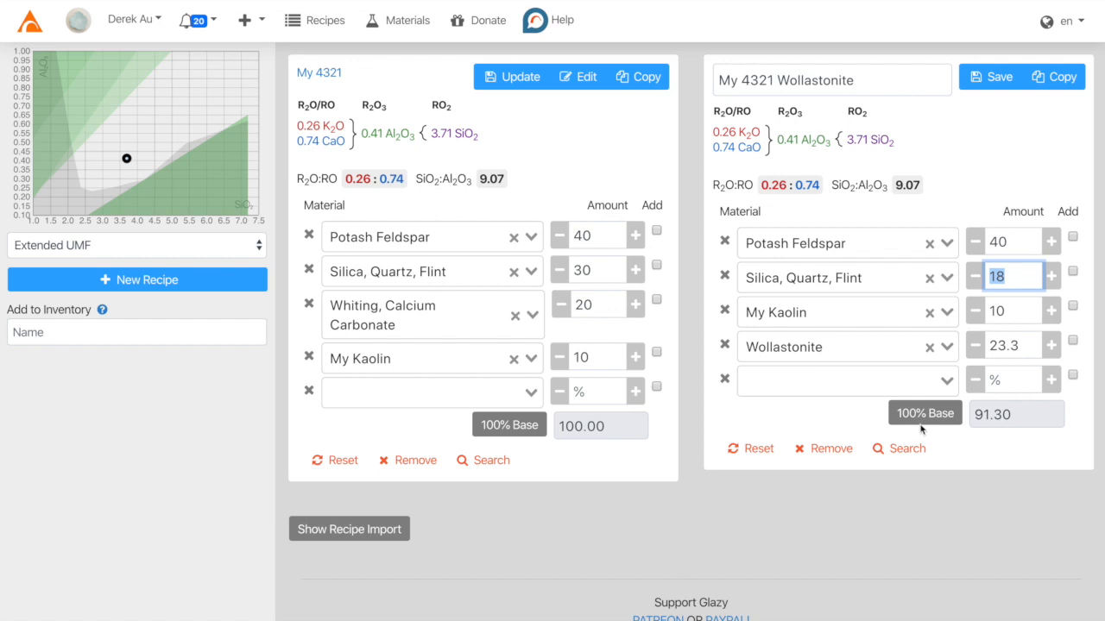
{"action": "mouse_move", "coordinate": [925, 429]}
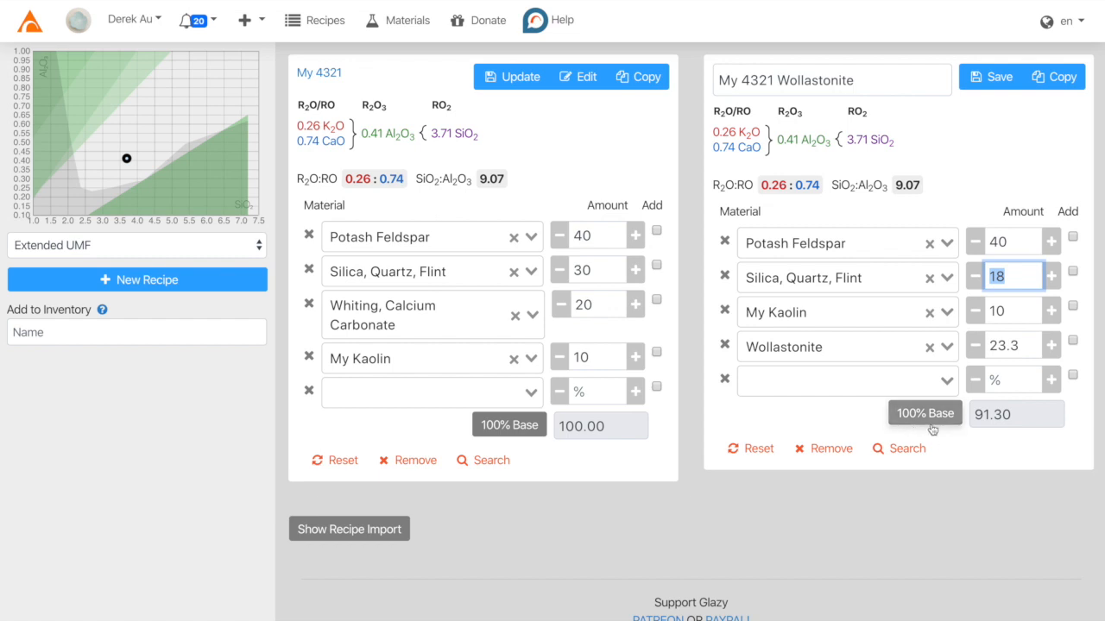
Normalize the recipe to a 100% base: feldspar 43.81, silica 19.72, kaolin 10.95, wollastonite 25.52
{"action": "left_click", "coordinate": [924, 412]}
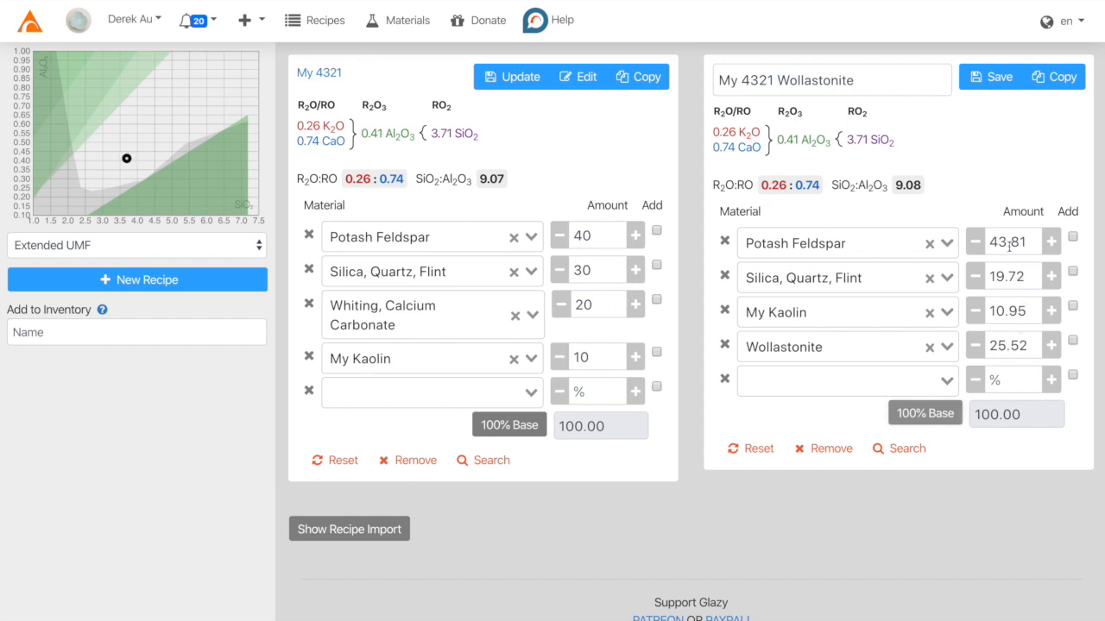